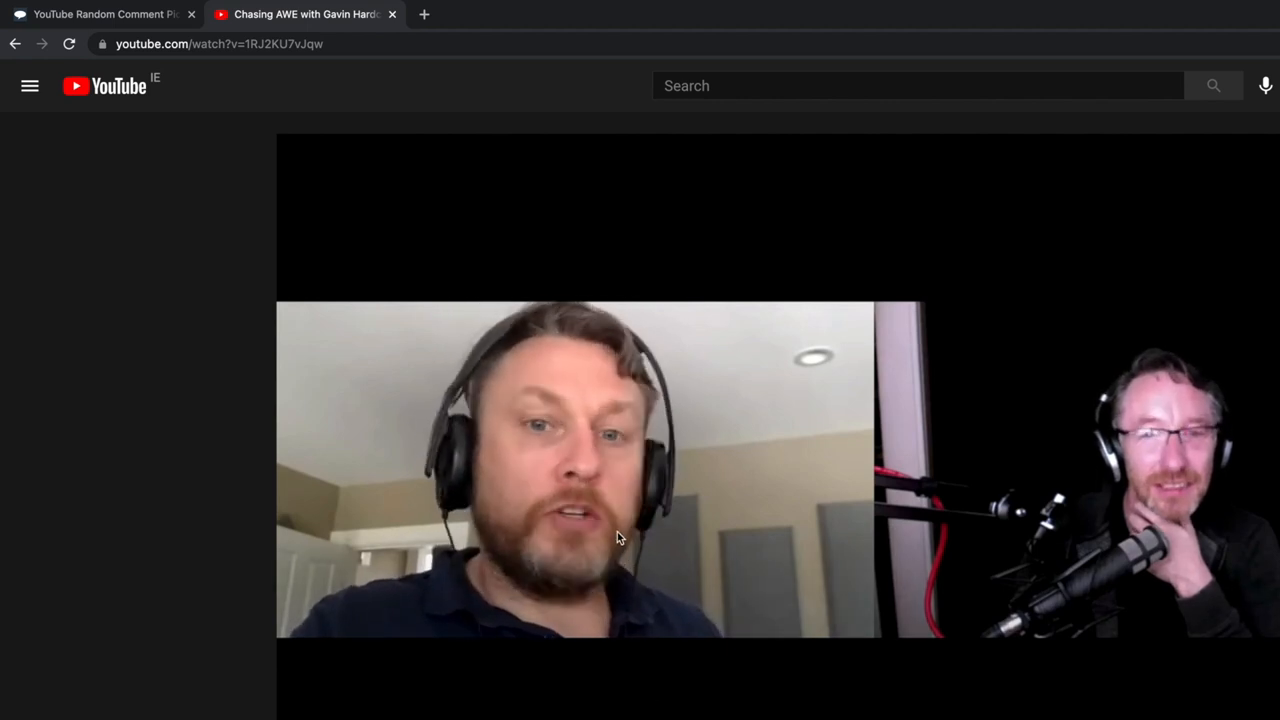
Enter the YouTube video's URL and fetch its 122 comments
{"action": "right_click", "coordinate": [220, 43]}
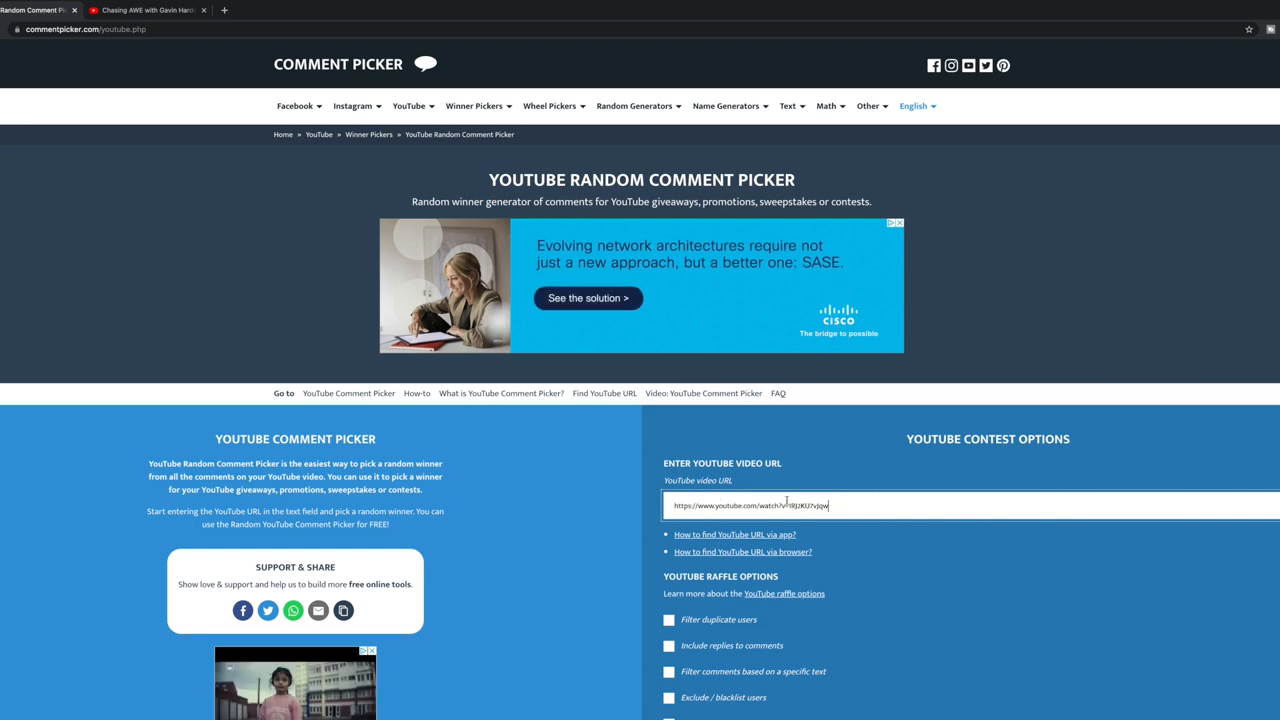
{"action": "scroll", "scroll_direction": "down", "scroll_amount": 3}
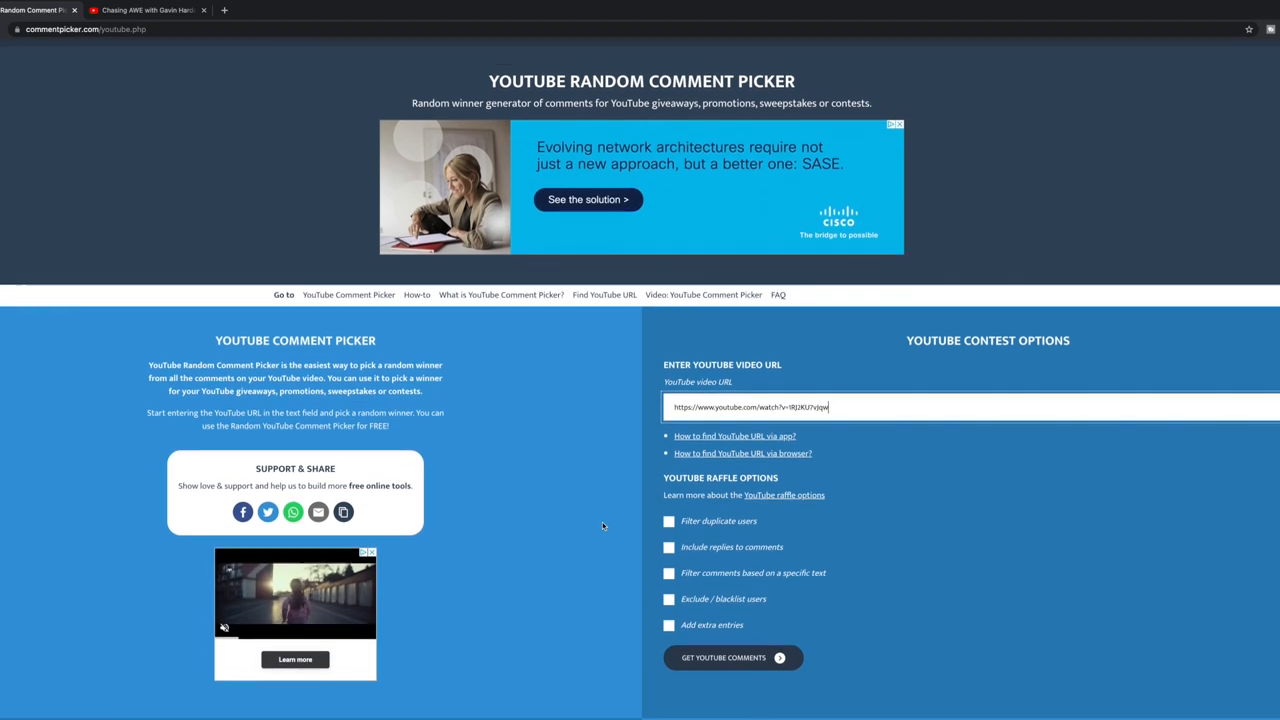
{"action": "scroll", "scroll_direction": "down", "scroll_amount": 3}
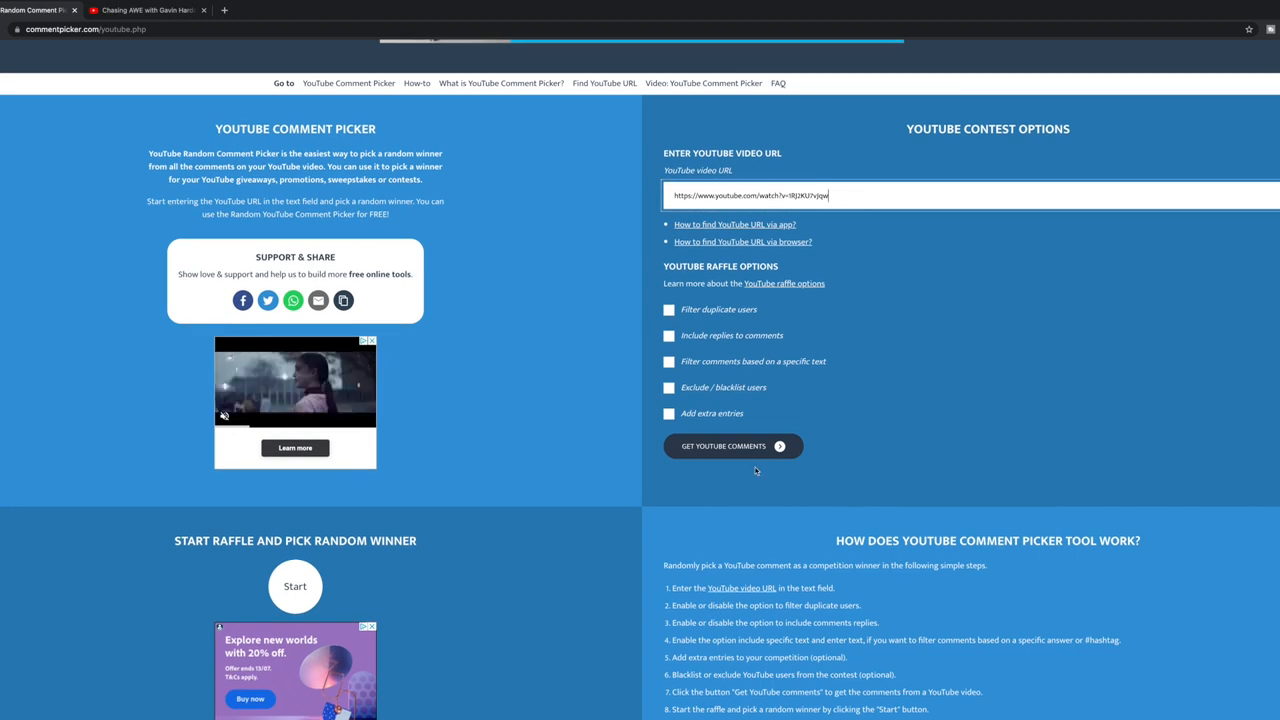
{"action": "left_click", "coordinate": [733, 446]}
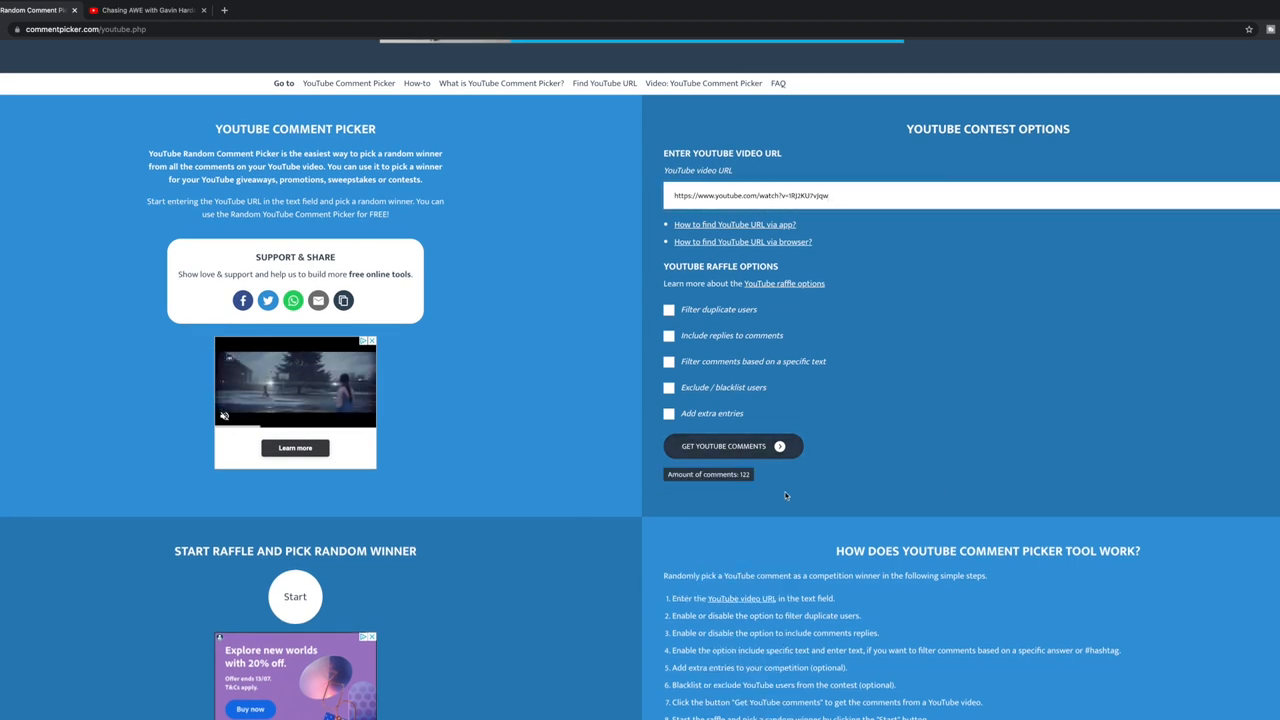
{"action": "scroll", "scroll_direction": "down", "scroll_amount": 3}
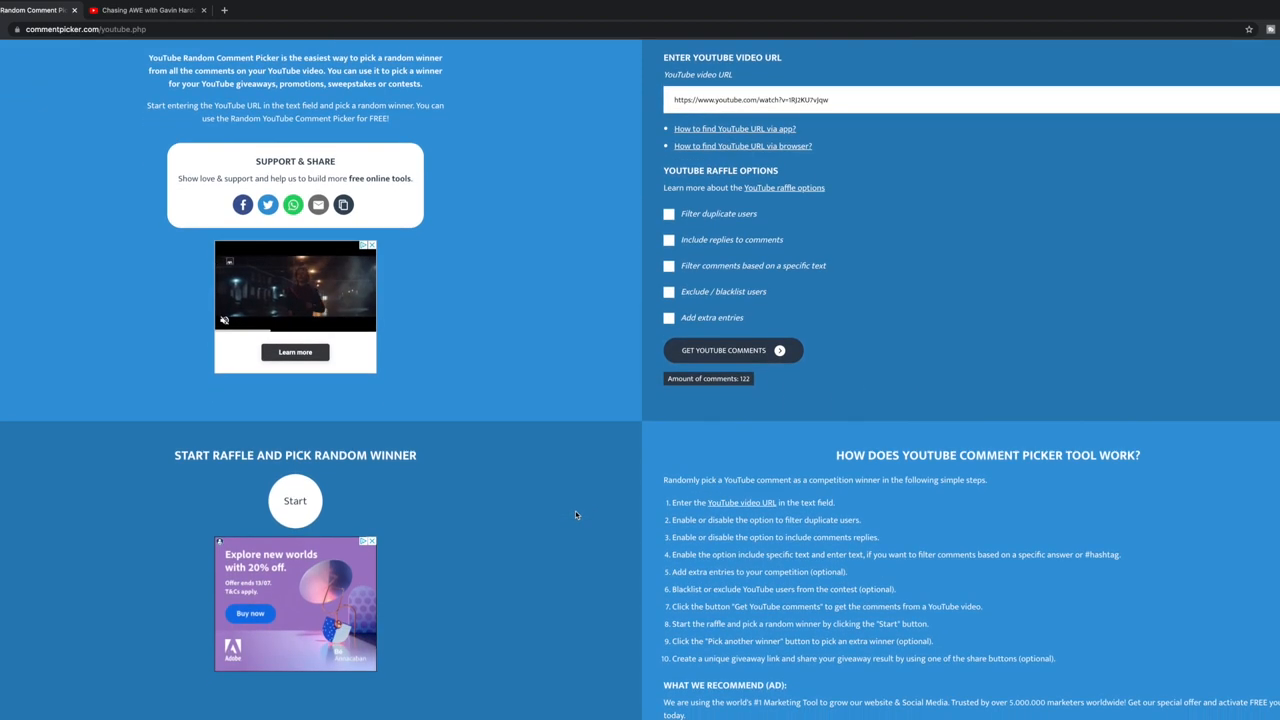
Start the raffle to pick a random winner from the 122 comments
{"action": "scroll", "scroll_direction": "down", "scroll_amount": 3}
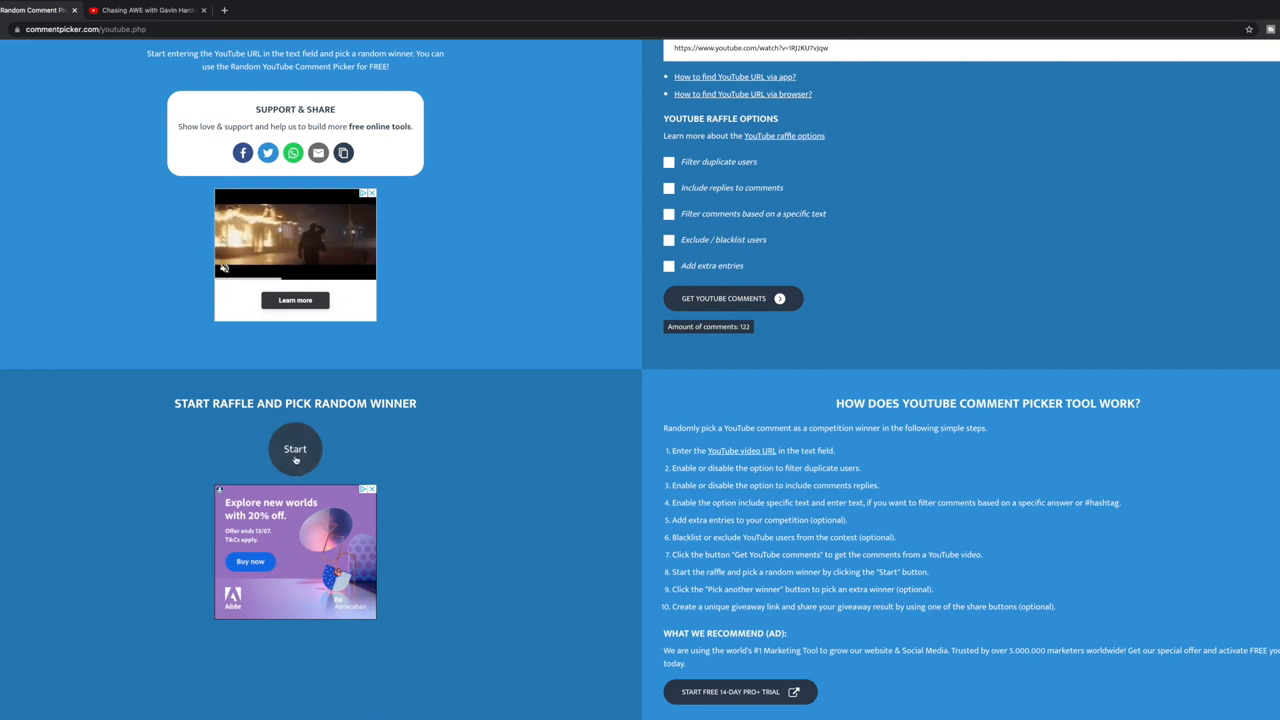
{"action": "scroll", "scroll_direction": "down", "scroll_amount": 3}
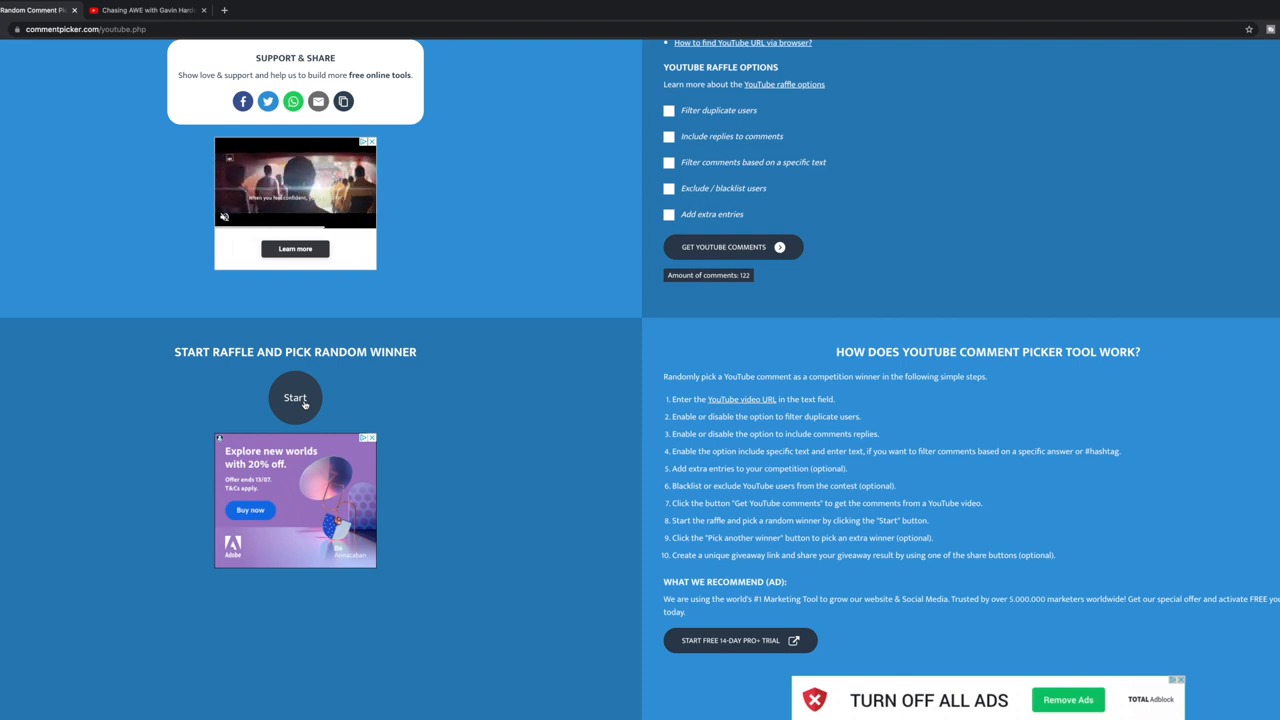
{"action": "left_click", "coordinate": [295, 397]}
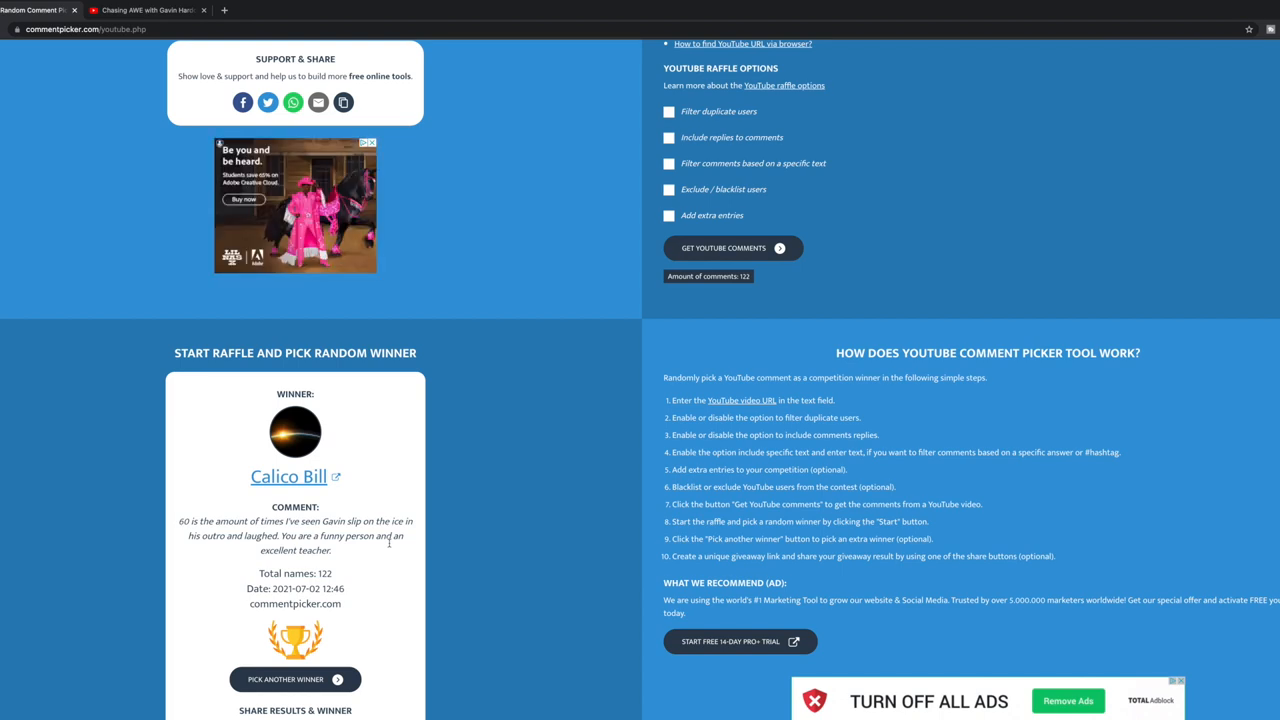
Scroll down to view winner Calico Bill's card and comment
{"action": "scroll", "scroll_direction": "down", "scroll_amount": 3}
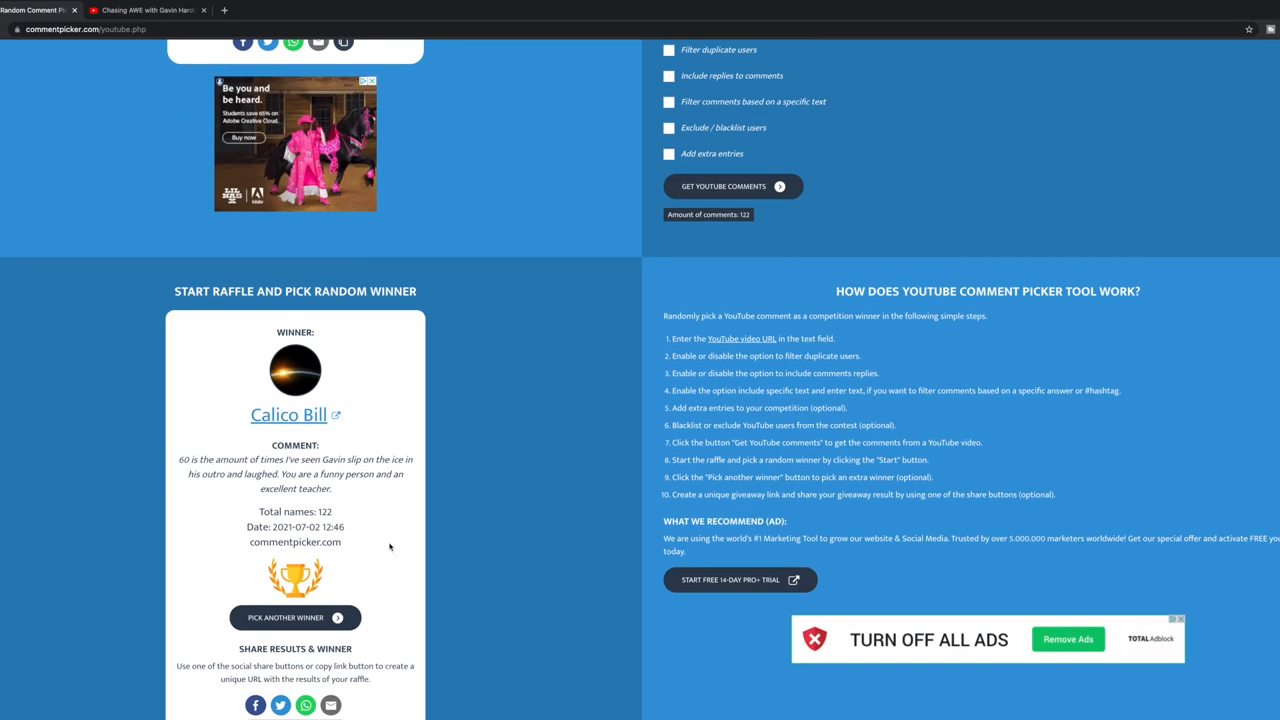
{"action": "mouse_move", "coordinate": [389, 535]}
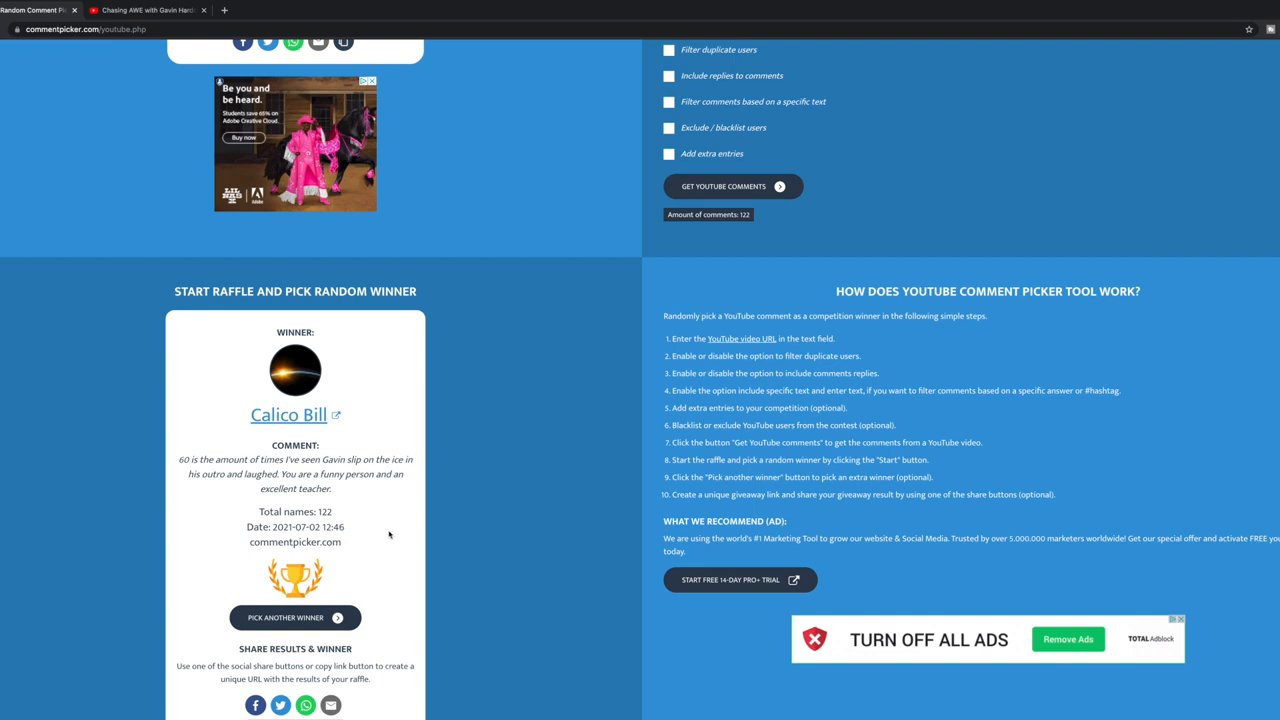
{"action": "mouse_move", "coordinate": [379, 516]}
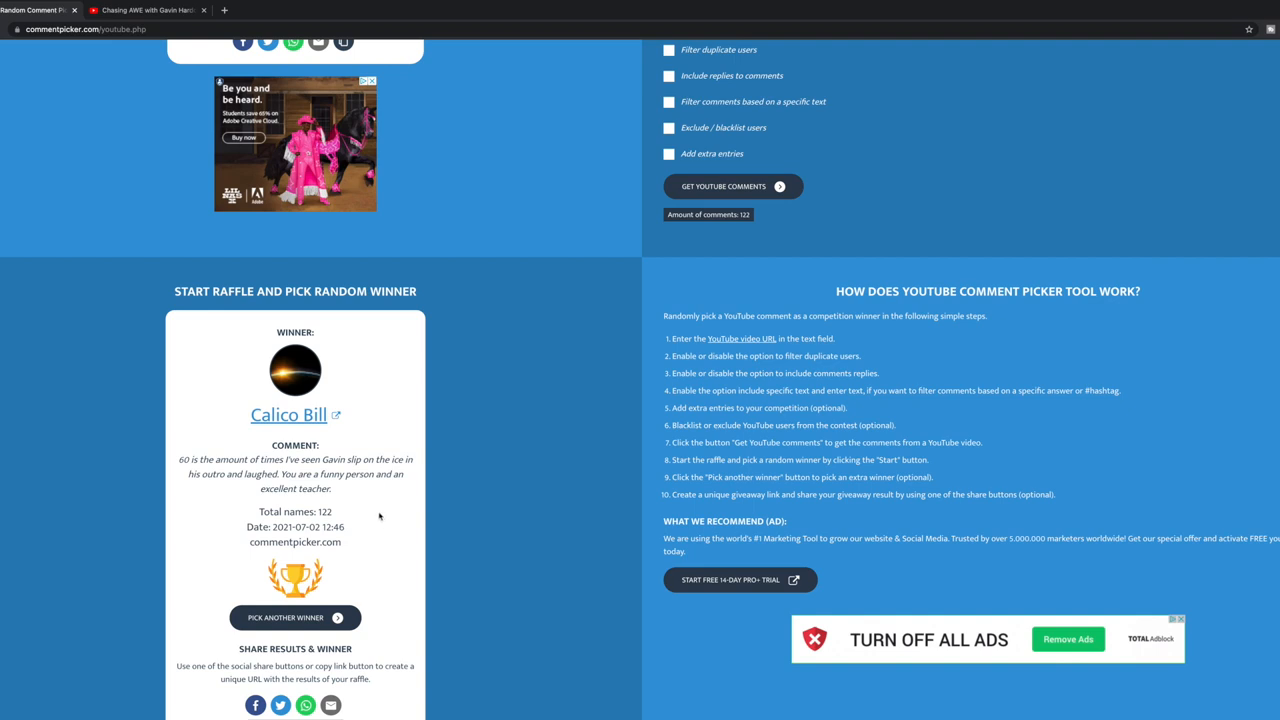